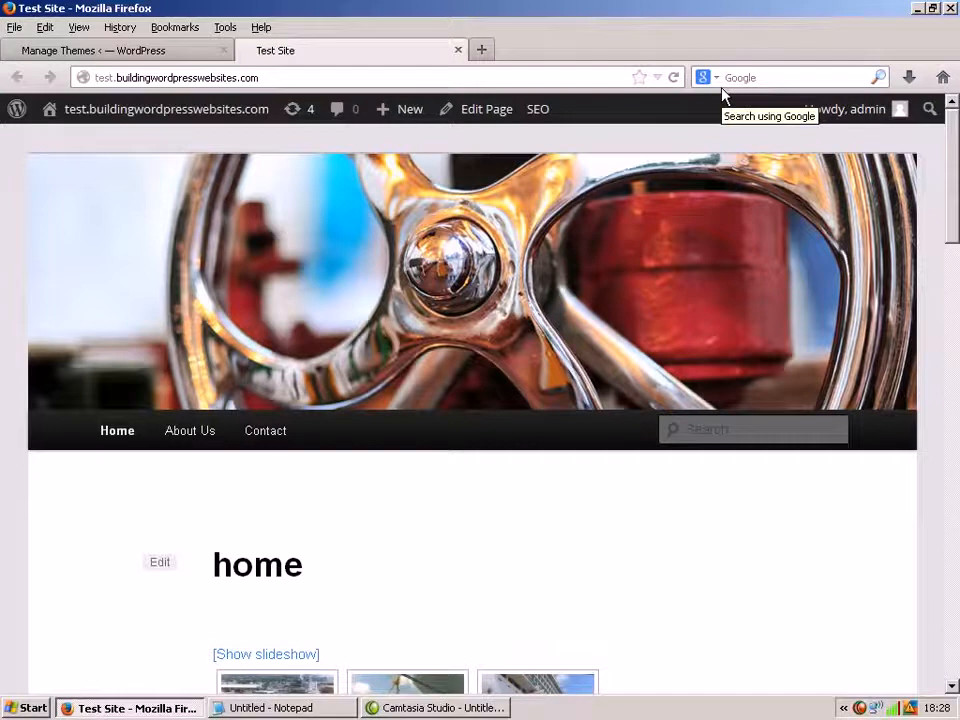
mouse_move(347, 541)
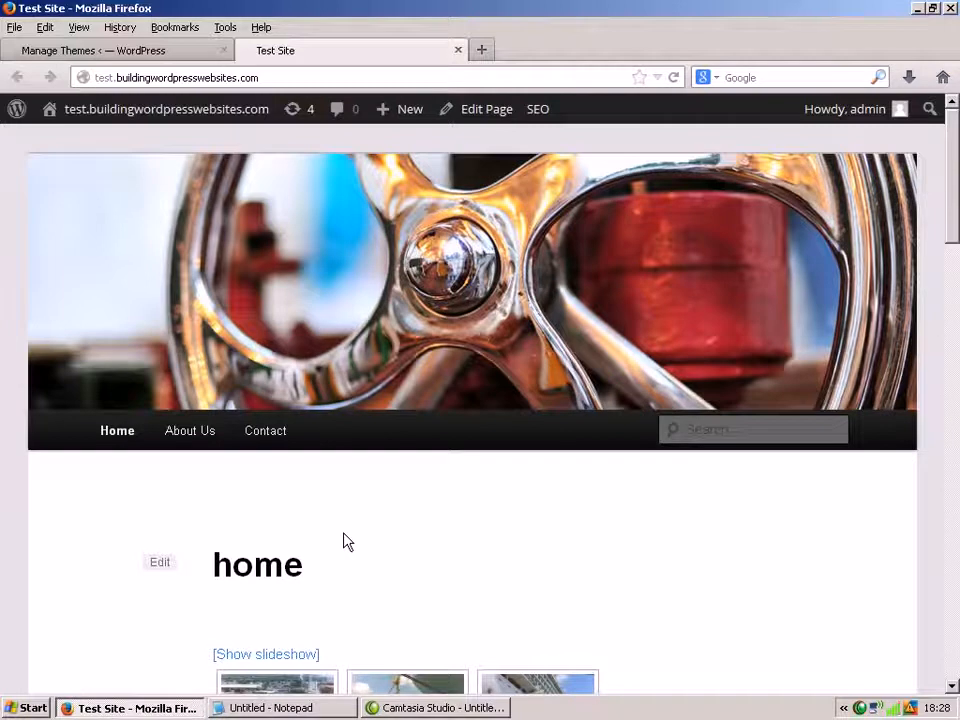
mouse_move(197, 506)
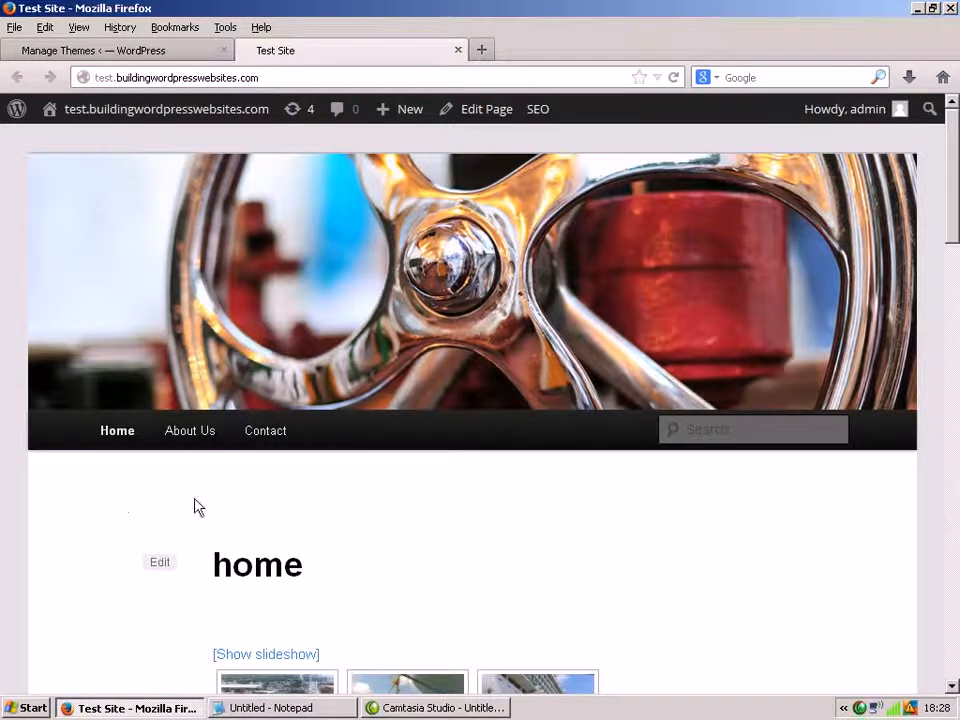
mouse_move(392, 459)
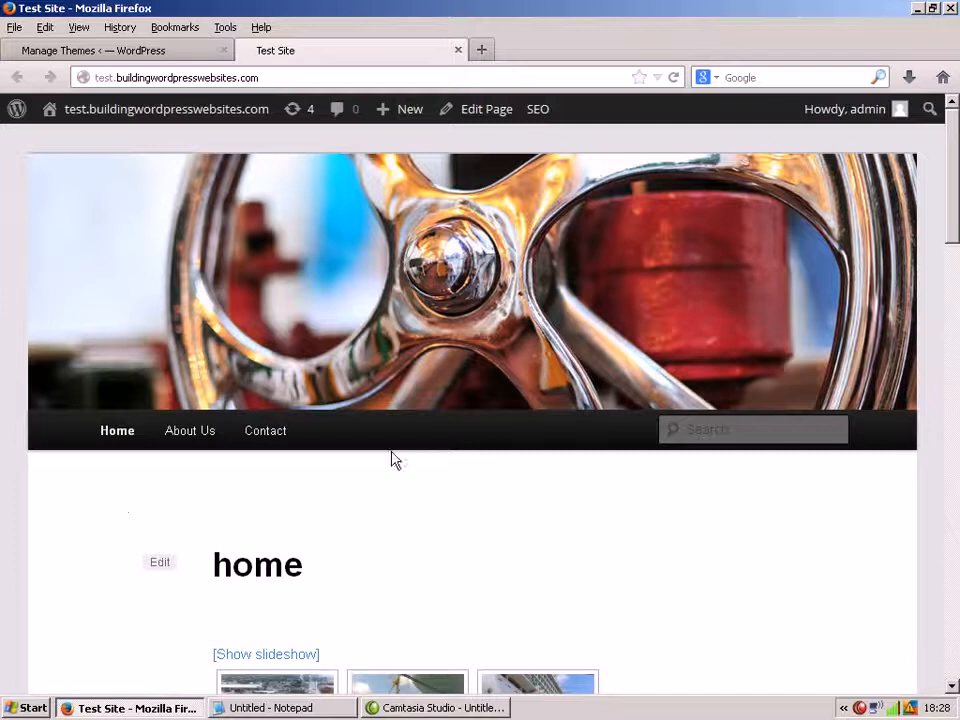
mouse_move(296, 557)
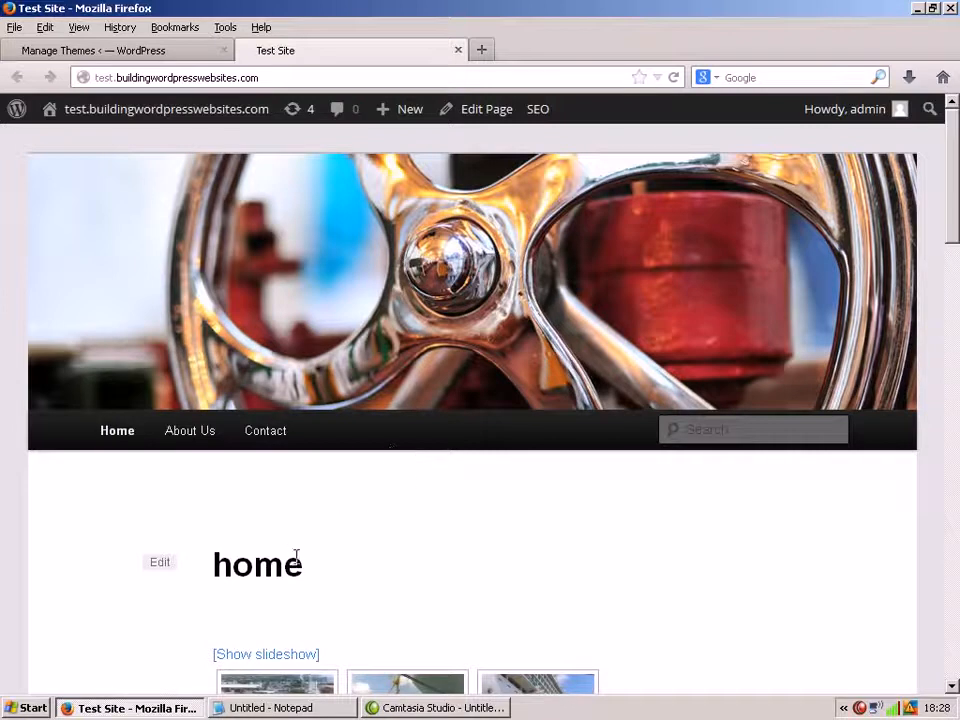
mouse_move(198, 502)
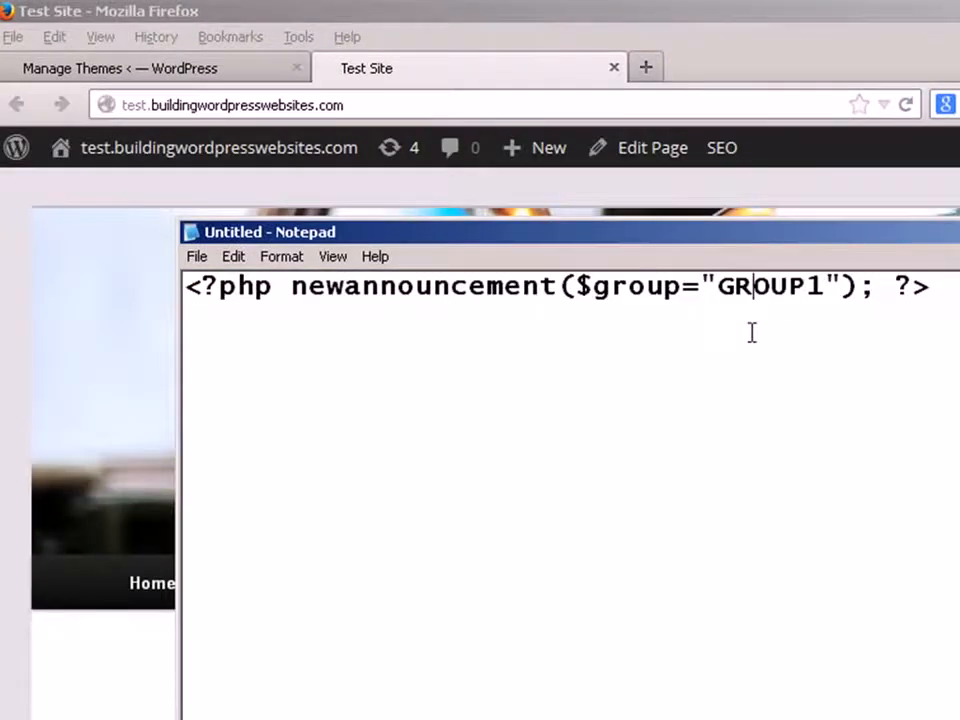
mouse_move(793, 243)
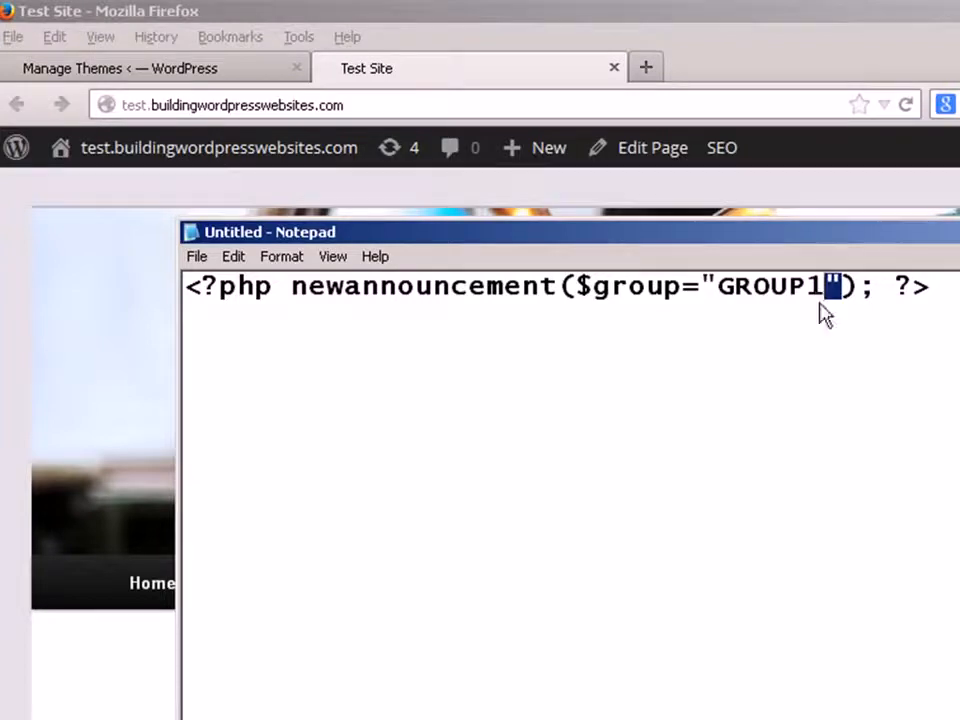
Step: Select the whole <?php newannouncement($group="GROUP1"); ?> line in Notepad for copying
left_click(878, 287)
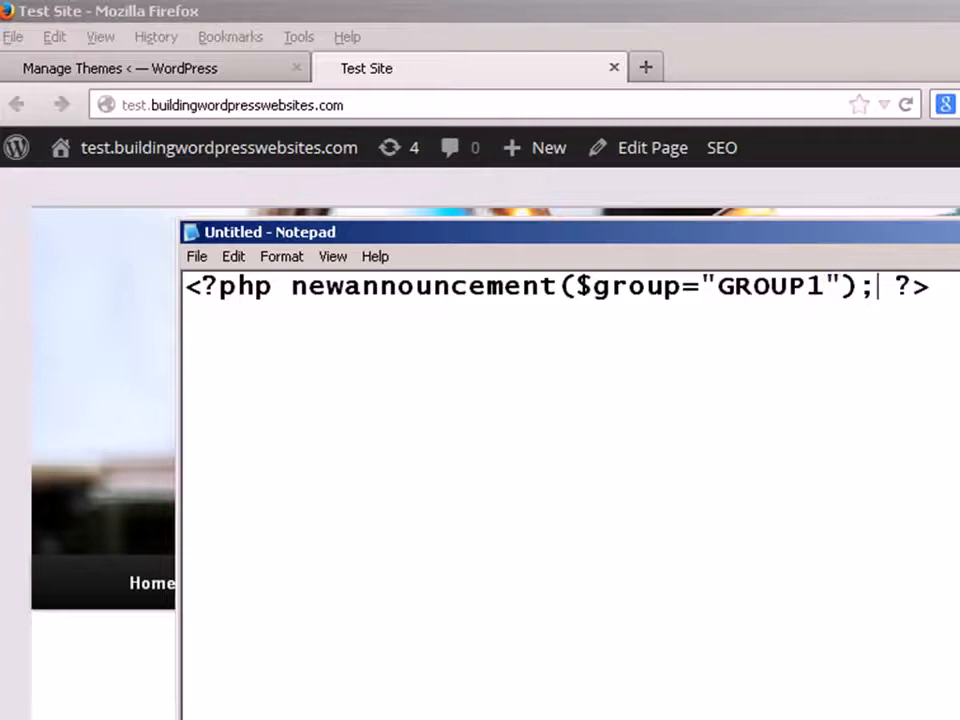
key("ctrl+a")
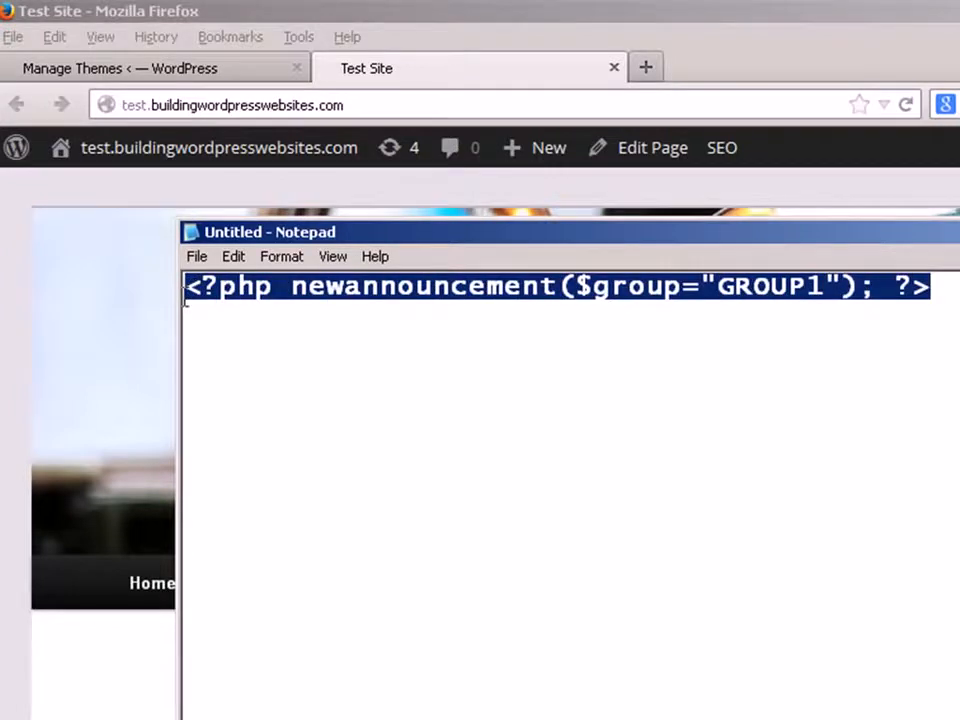
mouse_move(156, 37)
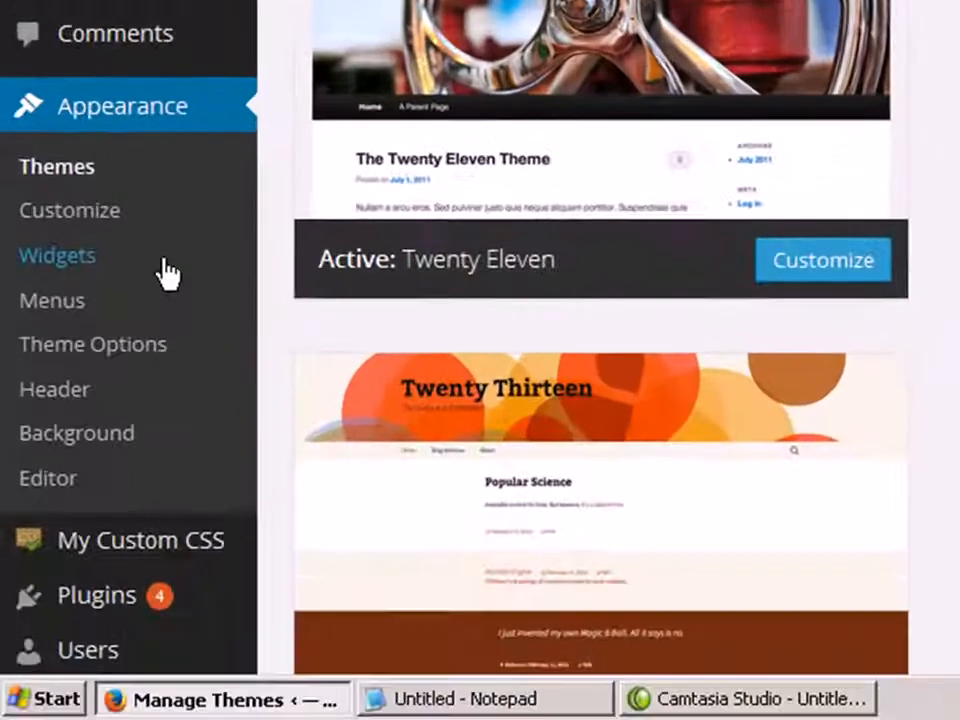
mouse_move(47, 477)
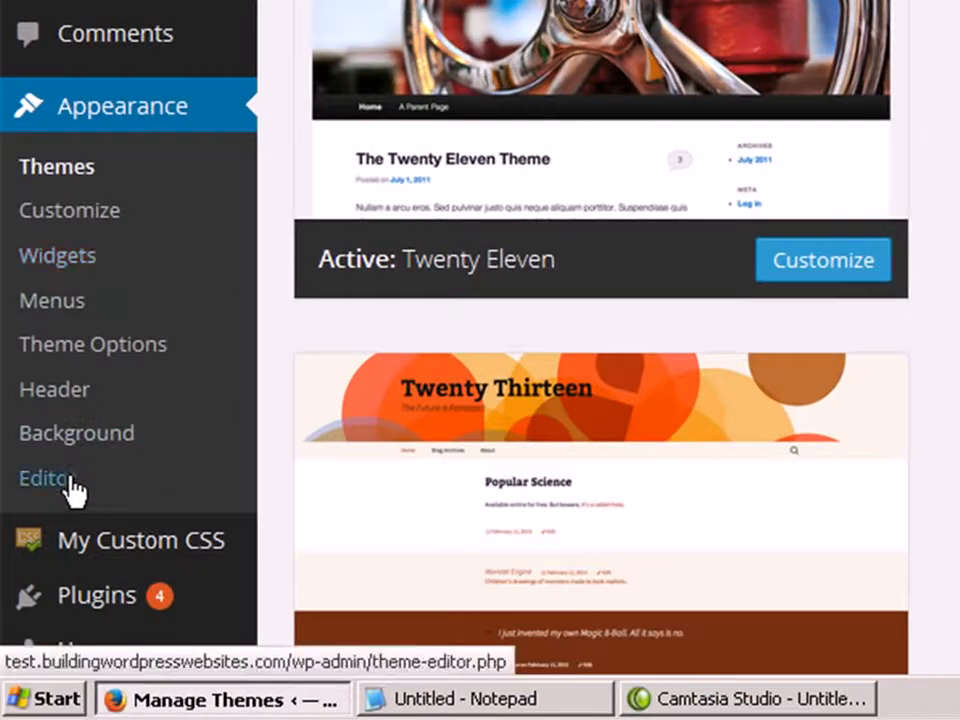
Step: Go to Appearance > Editor in the WordPress dashboard
left_click(45, 478)
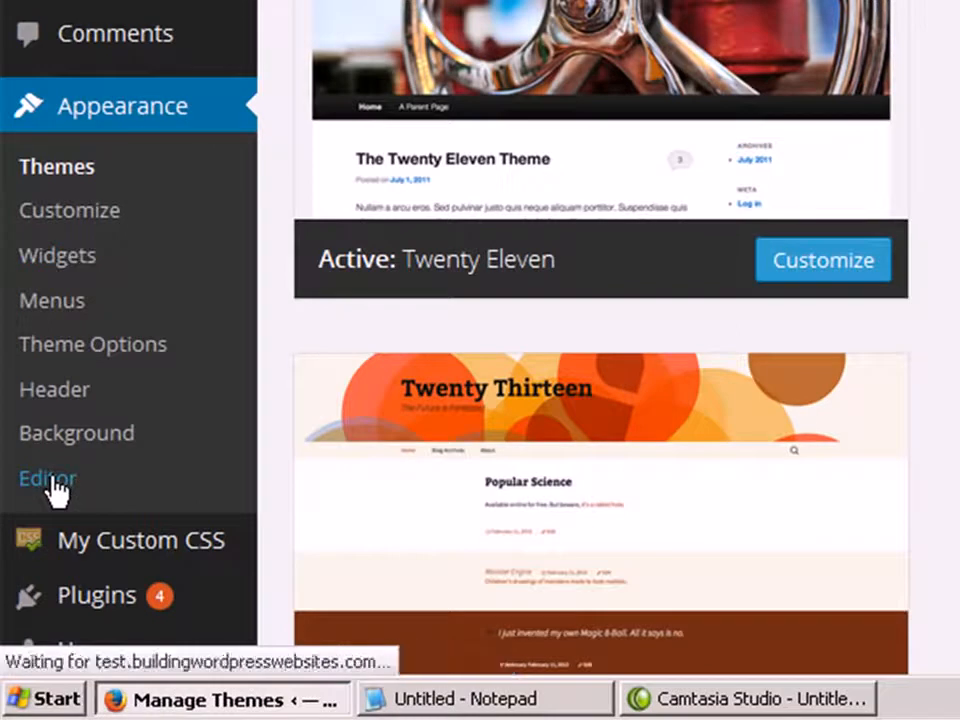
left_click(47, 478)
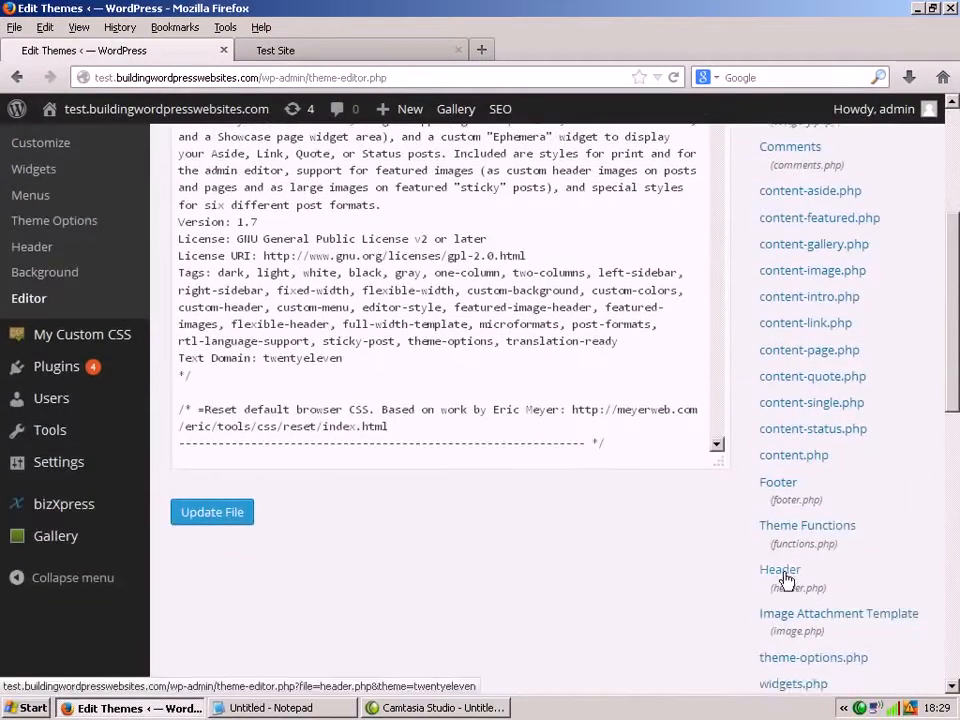
Step: Load Header (header.php) in the theme editor and scroll through its code
key("ctrl+plus")
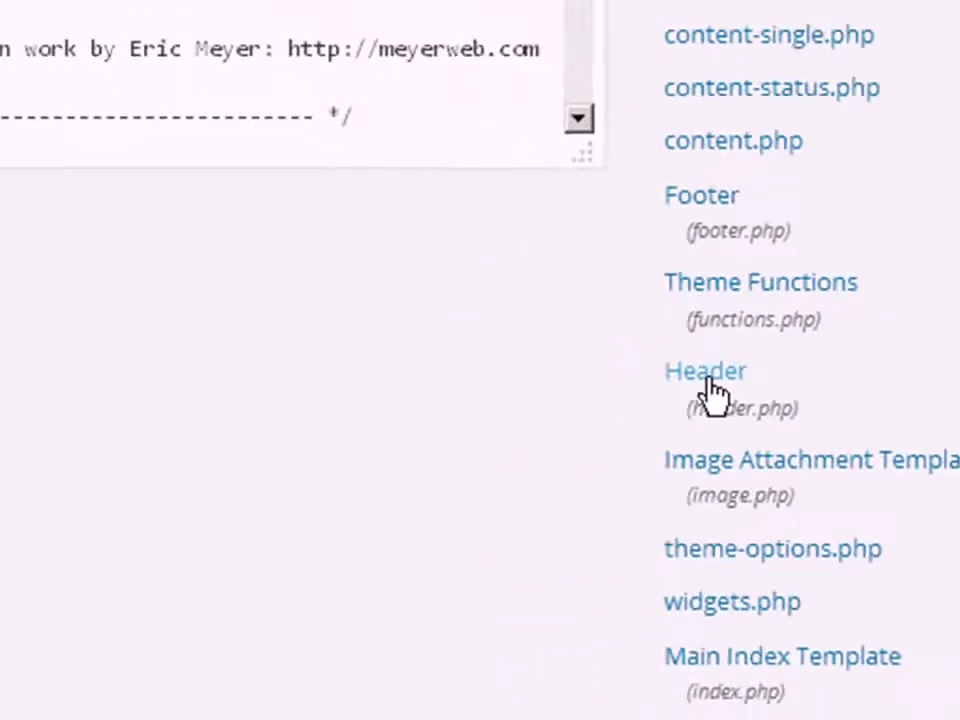
left_click(705, 371)
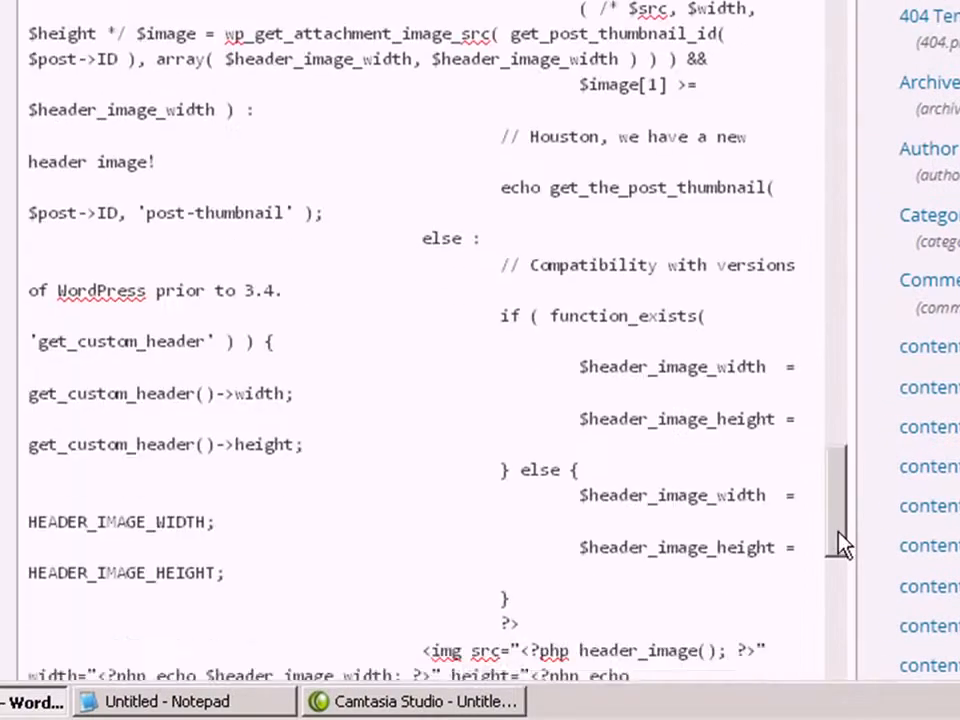
scroll("down", 3)
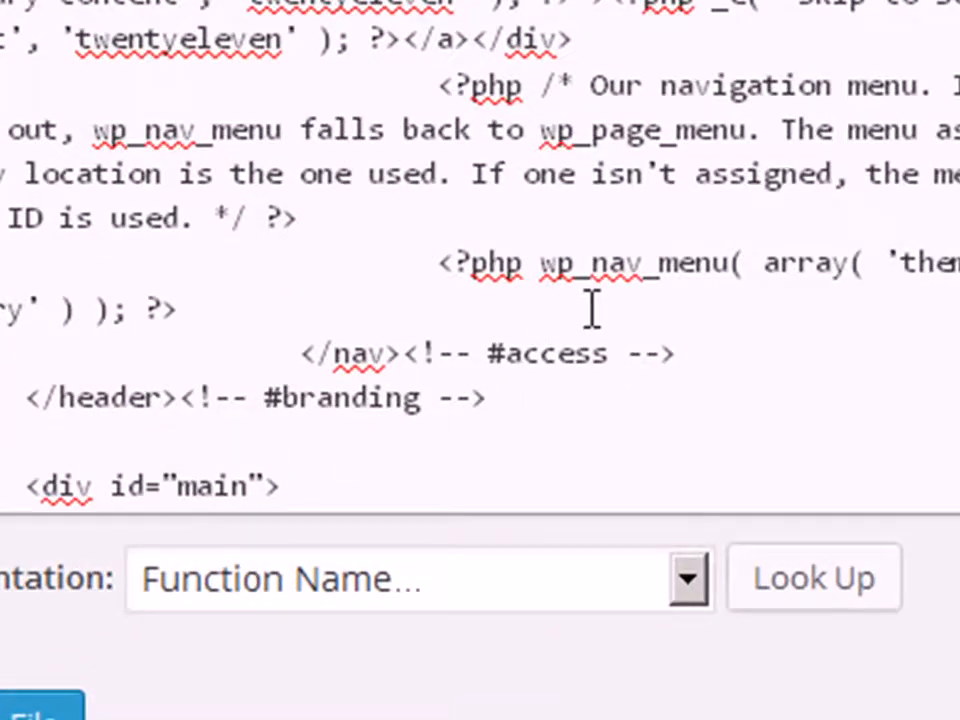
Step: Insert the GROUP1 newannouncement line above <div id="main">, then reload the Test Site tab
type("ewannouncement($group=\"GROUP1\"); ?>")
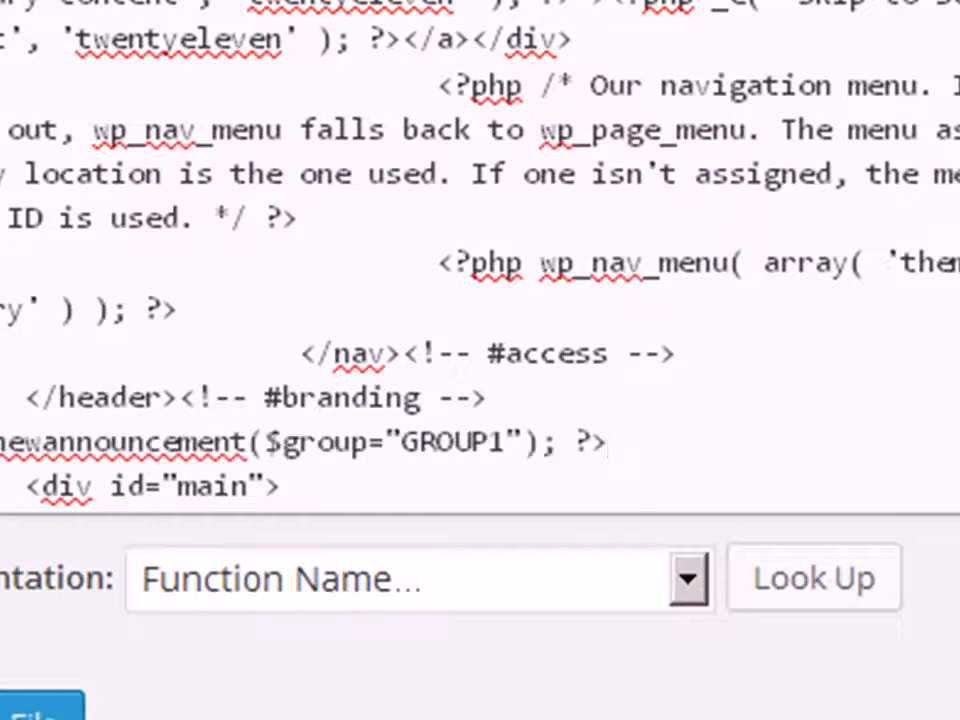
left_click(603, 442)
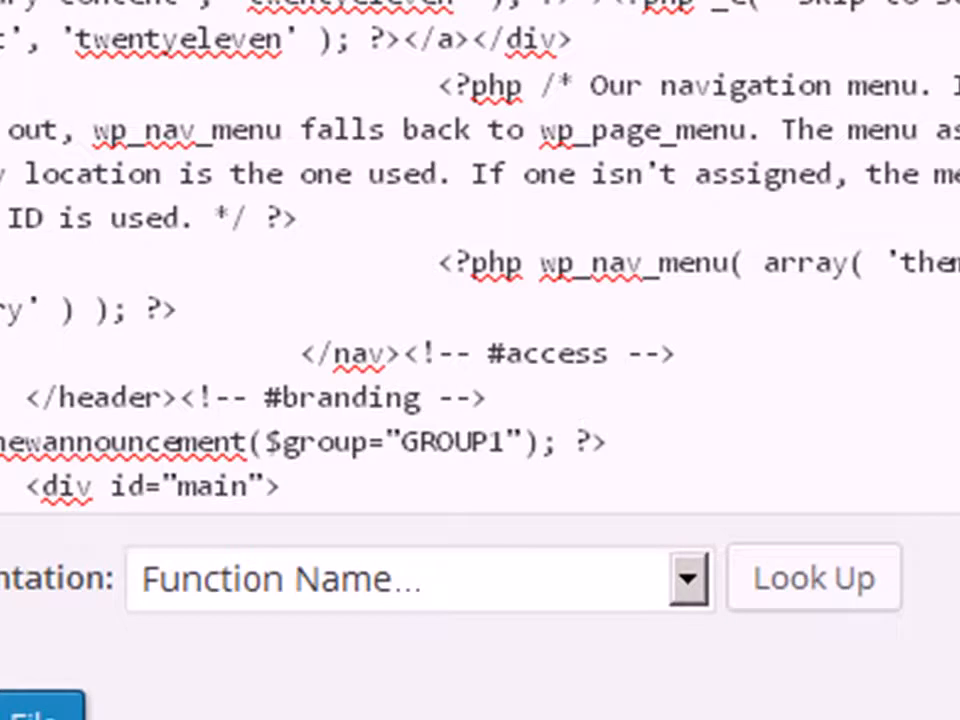
scroll("up", 3)
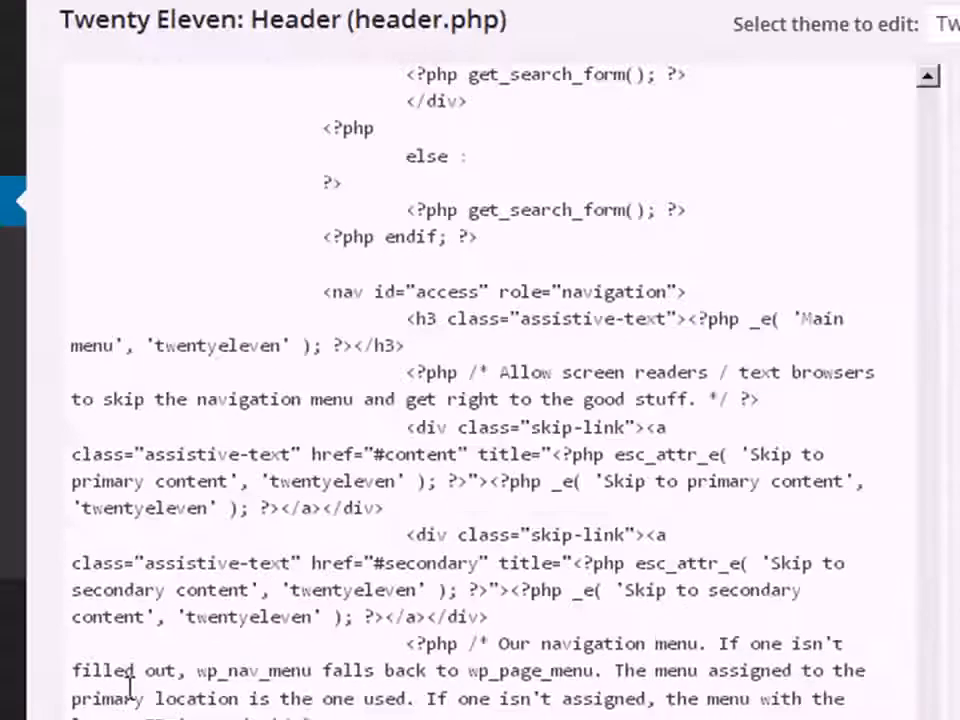
left_click(350, 50)
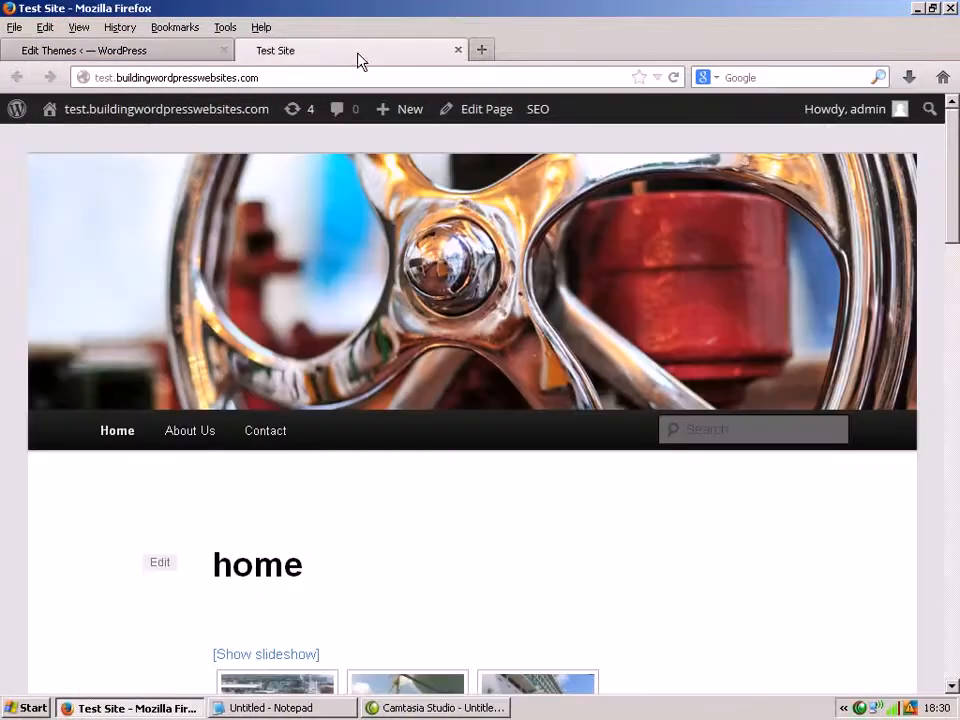
left_click(673, 77)
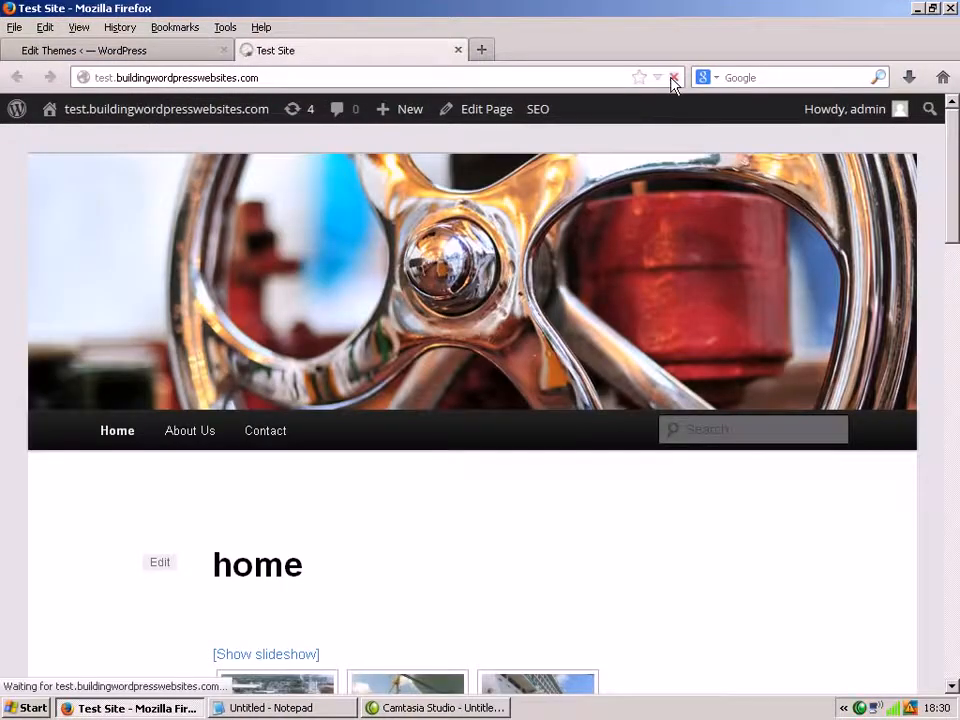